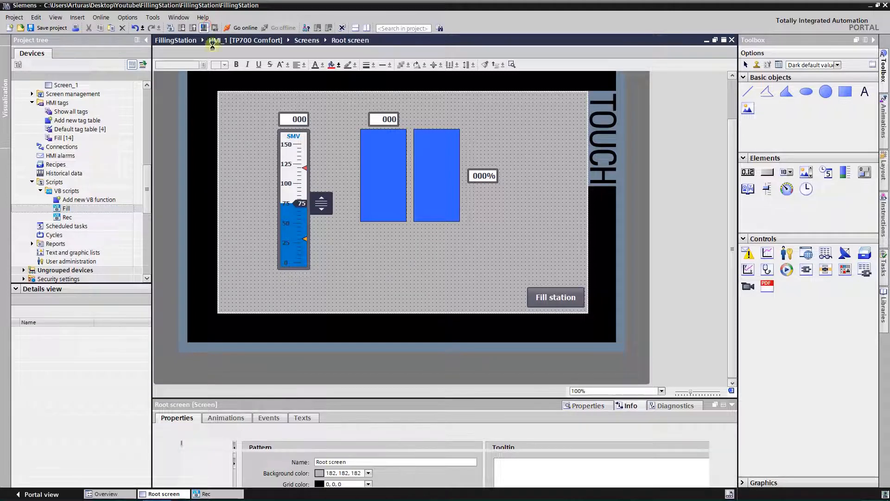
Run the HMI screen in a runtime simulation, then close it.
{"action": "left_click", "coordinate": [204, 28]}
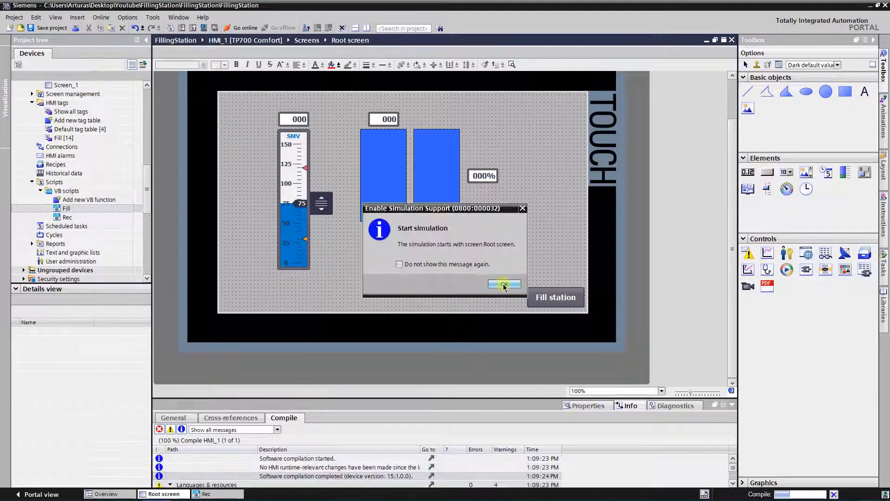
{"action": "left_click", "coordinate": [504, 284]}
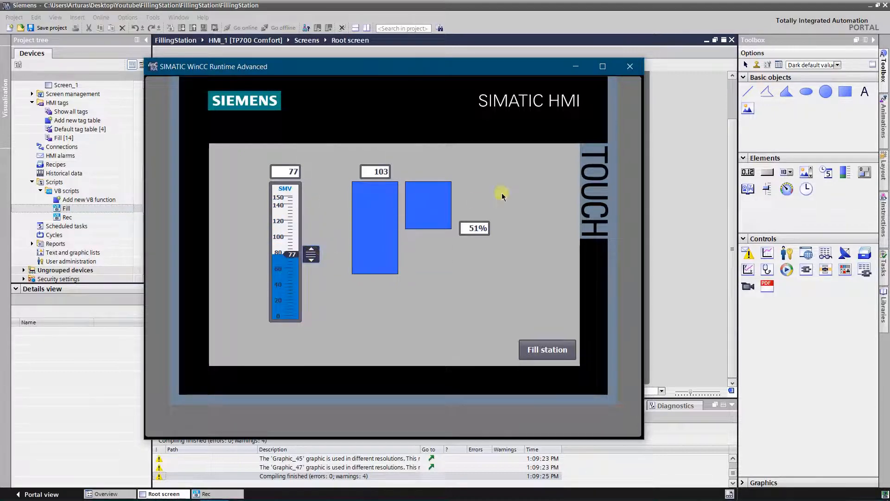
{"action": "mouse_move", "coordinate": [629, 66]}
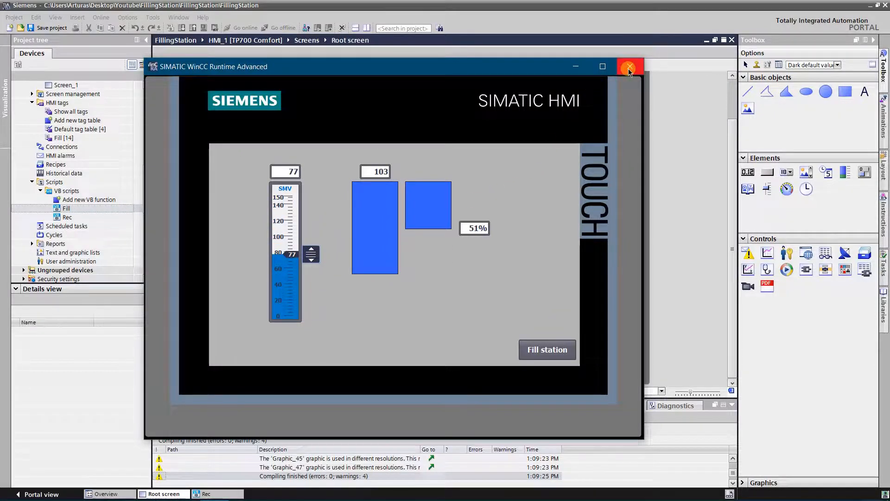
{"action": "left_click", "coordinate": [629, 66]}
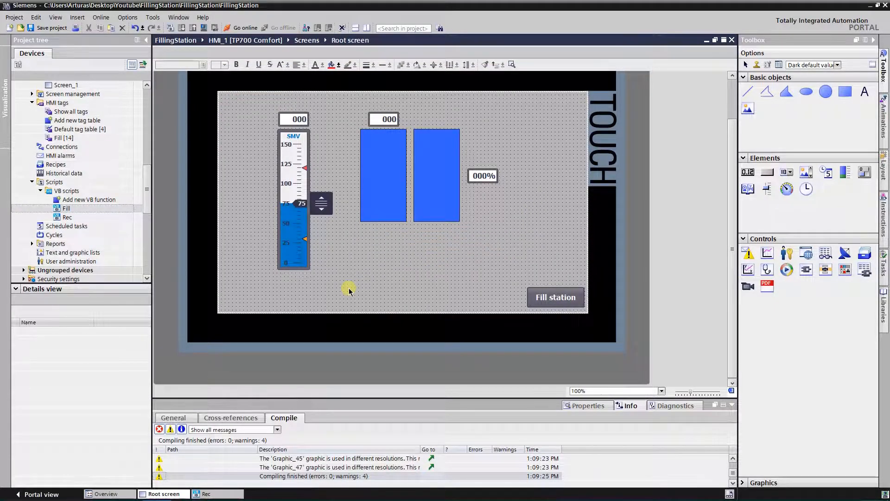
Make the right-hand rectangle's background white and stack it over the blue tank rectangle.
{"action": "left_click", "coordinate": [439, 177]}
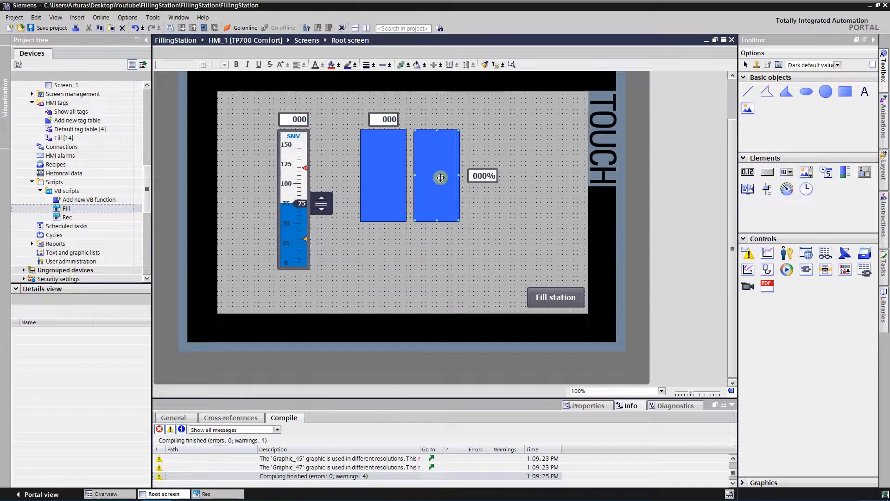
{"action": "left_click", "coordinate": [587, 406]}
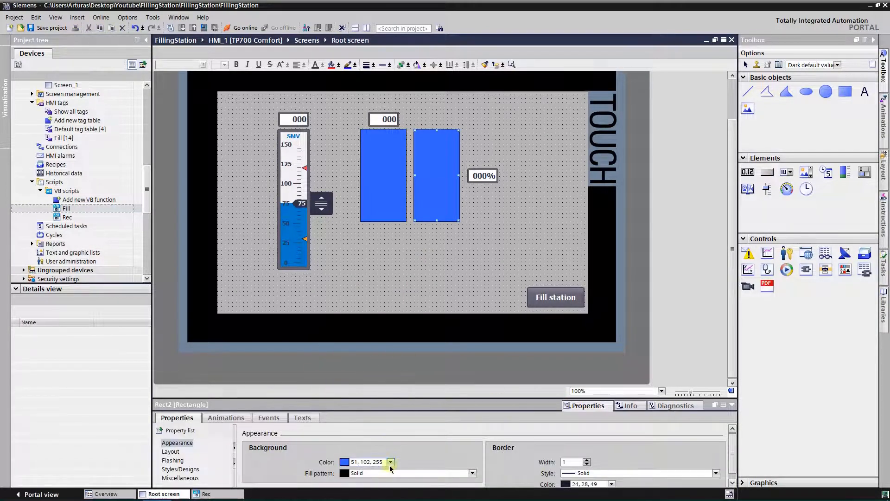
{"action": "left_click", "coordinate": [389, 462]}
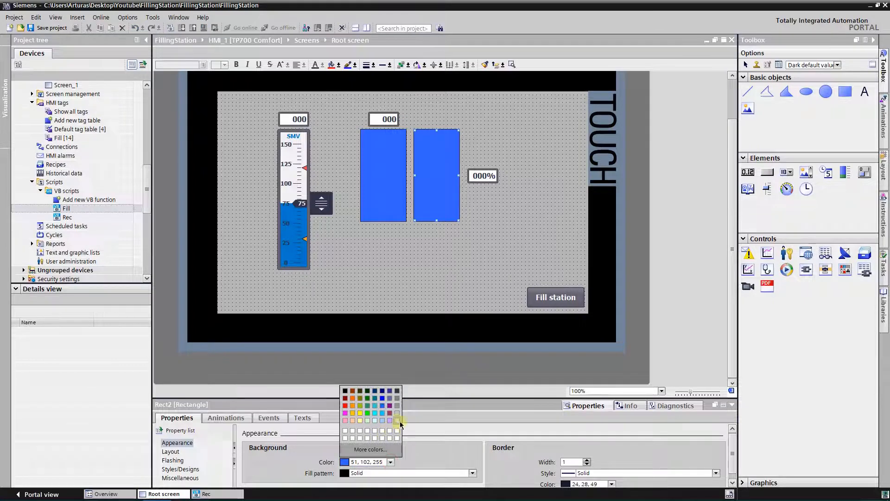
{"action": "left_click", "coordinate": [397, 420]}
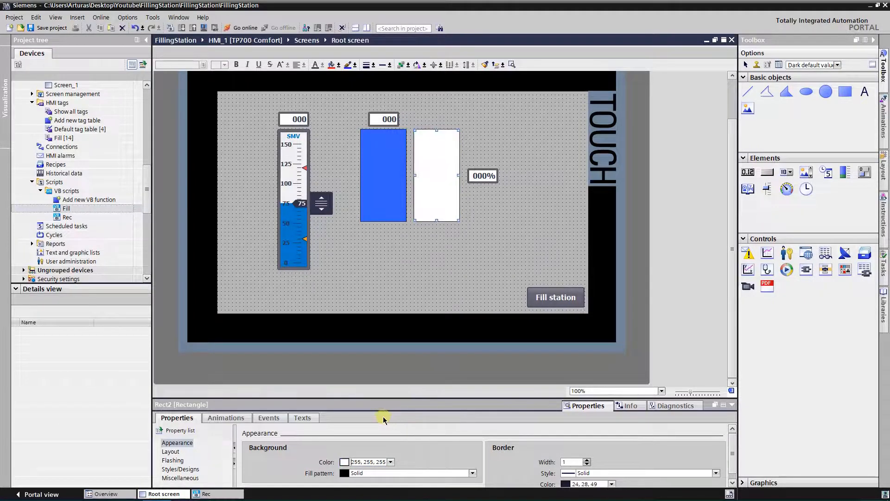
{"action": "left_click", "coordinate": [388, 169]}
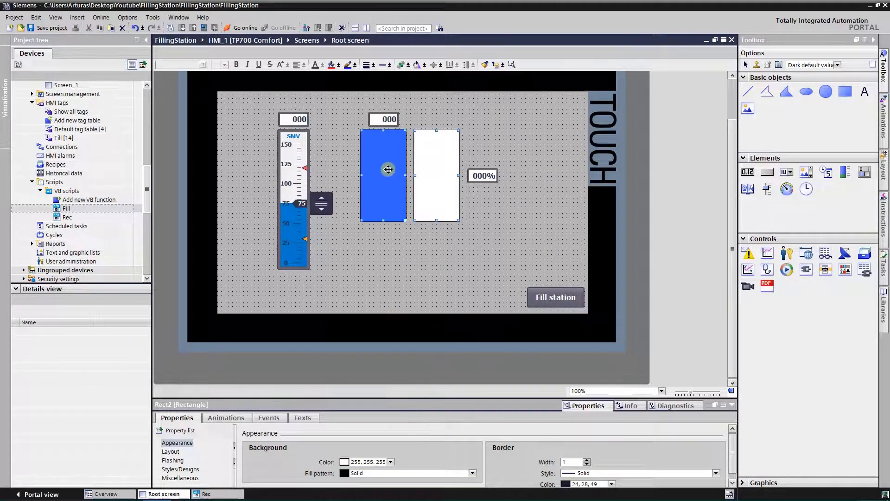
{"action": "left_click", "coordinate": [482, 175]}
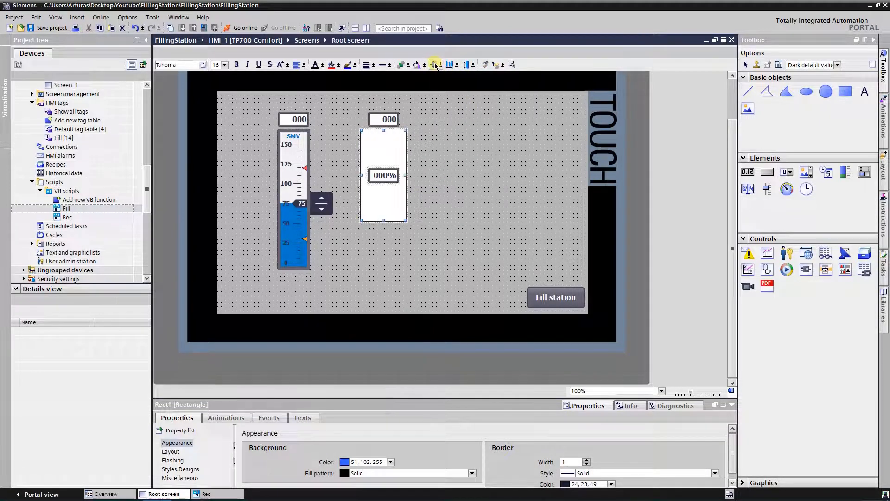
{"action": "left_click", "coordinate": [426, 228]}
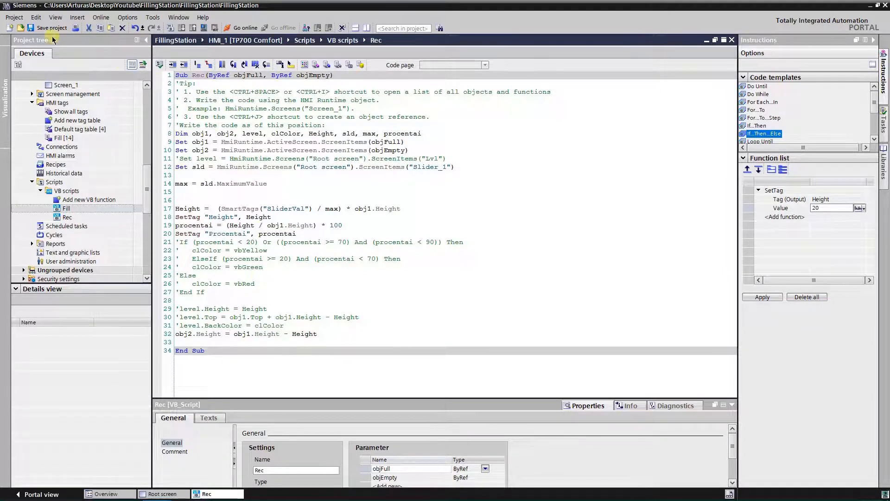
Save the FillingStation project and return to the Root screen editor.
{"action": "left_click", "coordinate": [32, 28]}
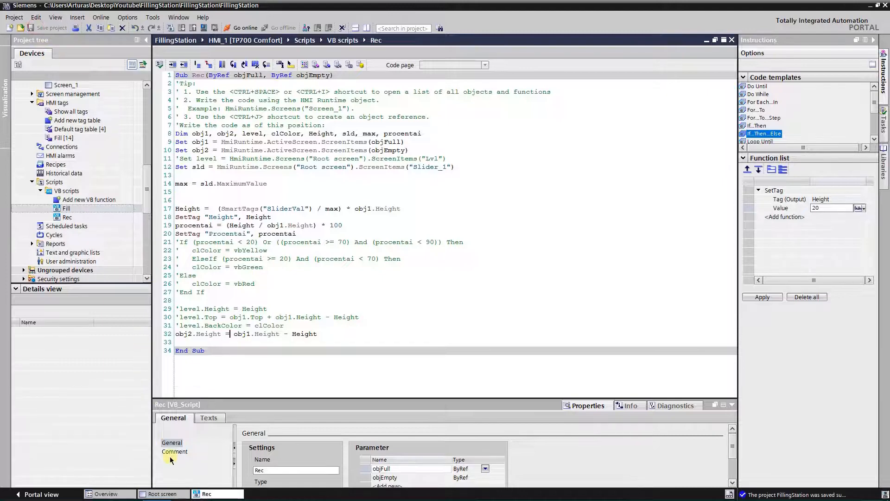
{"action": "left_click", "coordinate": [163, 493]}
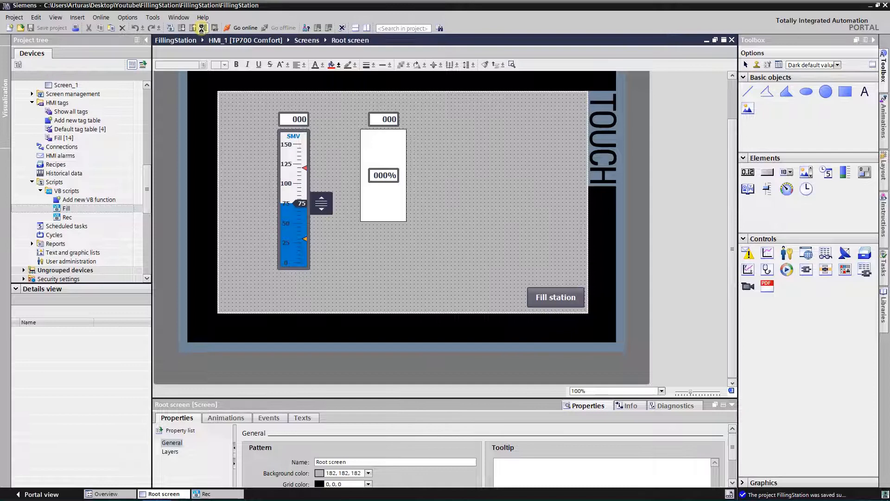
{"action": "left_click", "coordinate": [202, 28]}
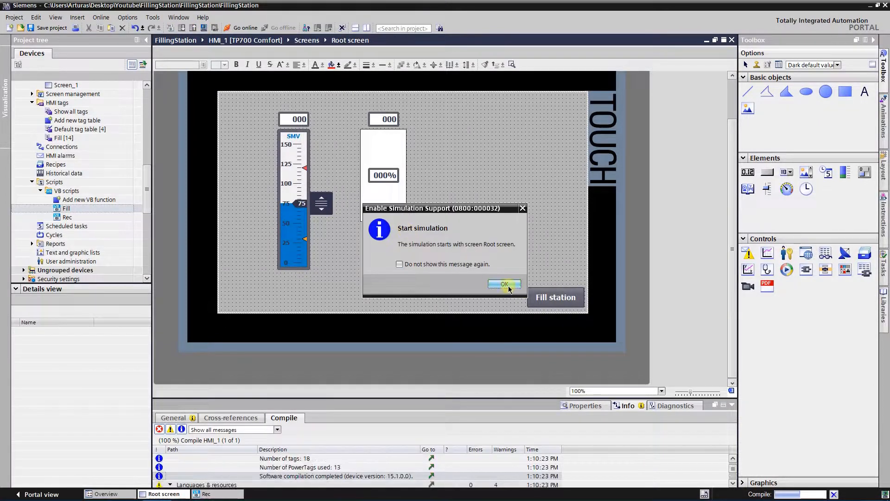
{"action": "left_click", "coordinate": [504, 284]}
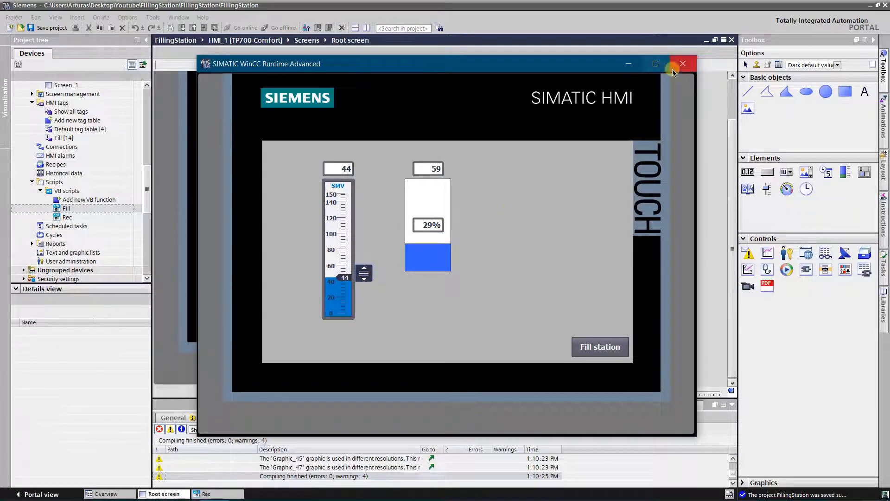
{"action": "left_click", "coordinate": [683, 63]}
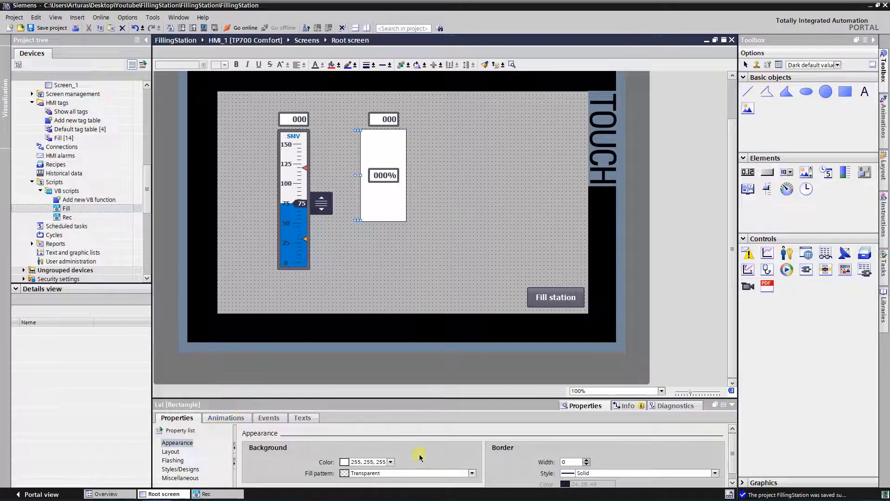
Set the Lvl bar's fill pattern to Solid and edit its height in Layout.
{"action": "left_click", "coordinate": [472, 473]}
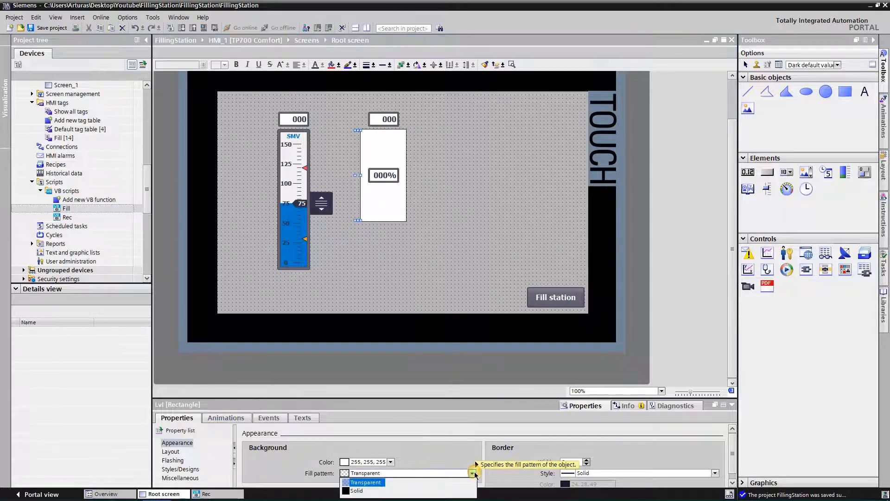
{"action": "left_click", "coordinate": [355, 490]}
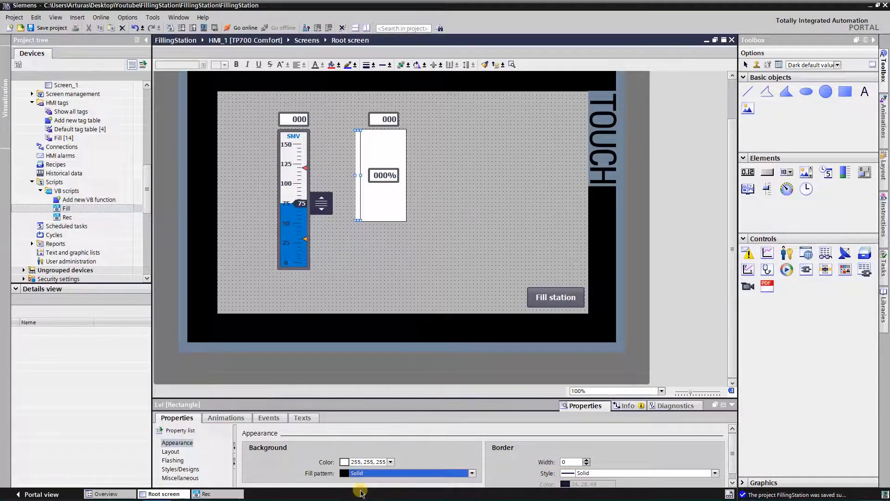
{"action": "mouse_move", "coordinate": [427, 399]}
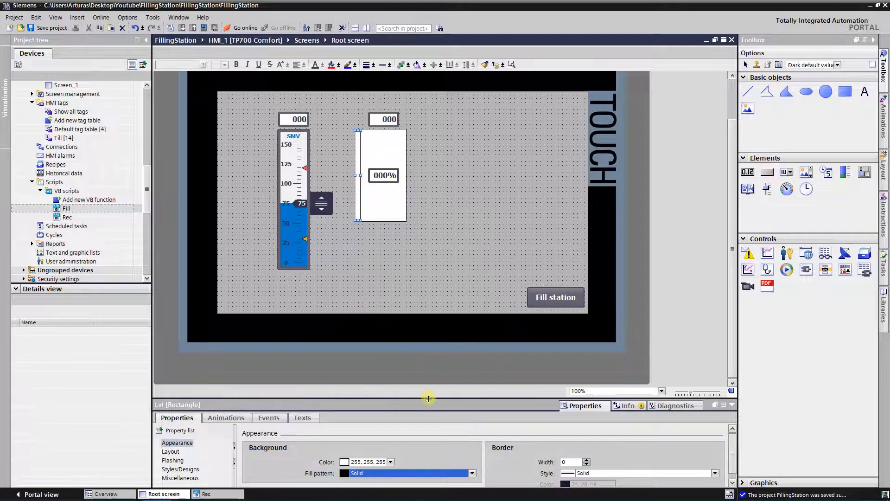
{"action": "mouse_move", "coordinate": [260, 396]}
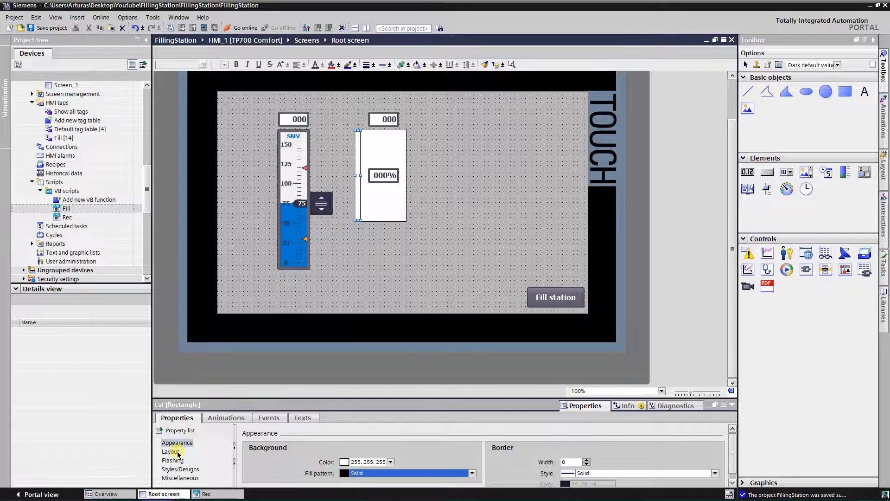
{"action": "left_click", "coordinate": [170, 451]}
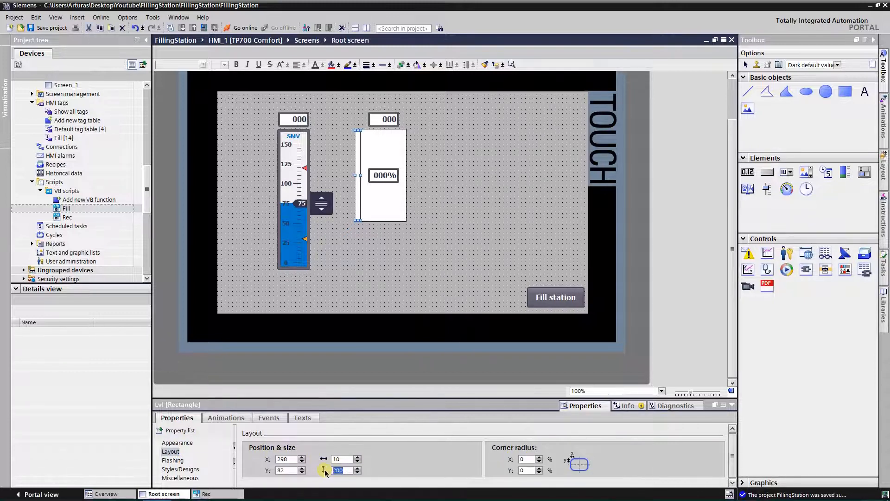
{"action": "type", "text": "0"}
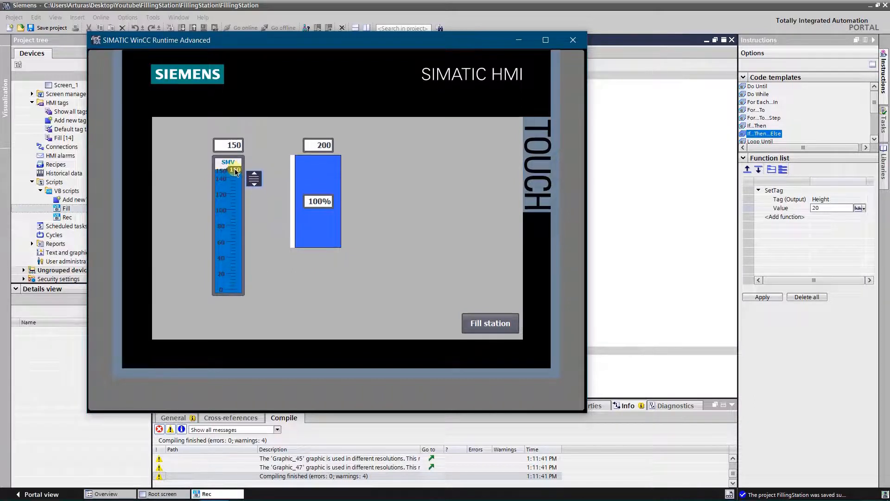
Drag the runtime slider down to 95 (tank at 63%) and close the simulation.
{"action": "left_click_drag", "start_coordinate": [233, 170], "coordinate": [228, 273]}
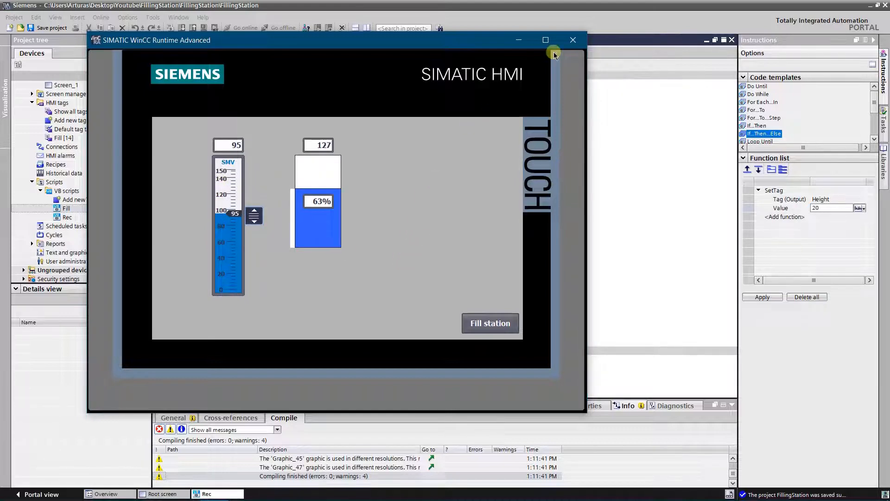
{"action": "left_click", "coordinate": [573, 40]}
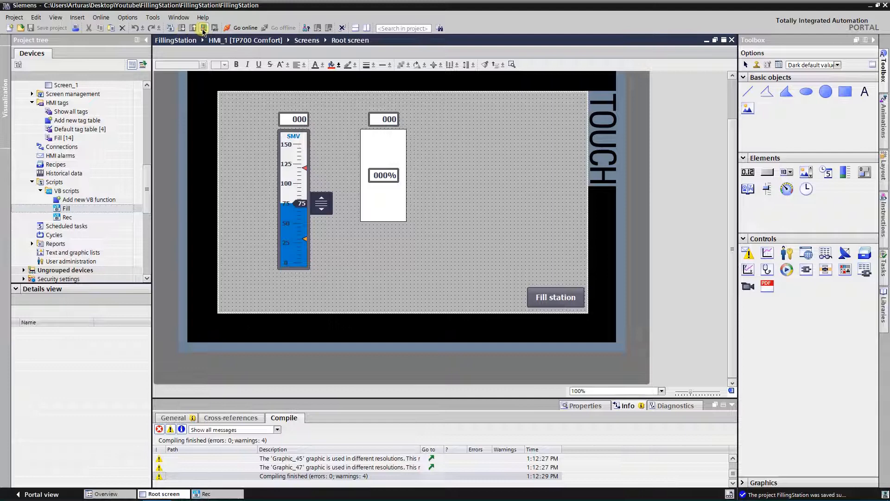
Start a new simulation and raise the level slider from 60 to 129.
{"action": "left_click", "coordinate": [193, 27]}
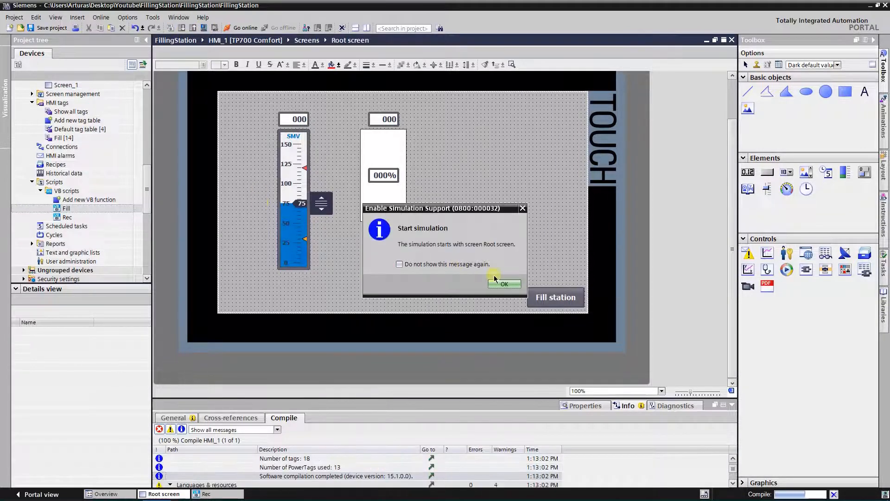
{"action": "left_click", "coordinate": [503, 284]}
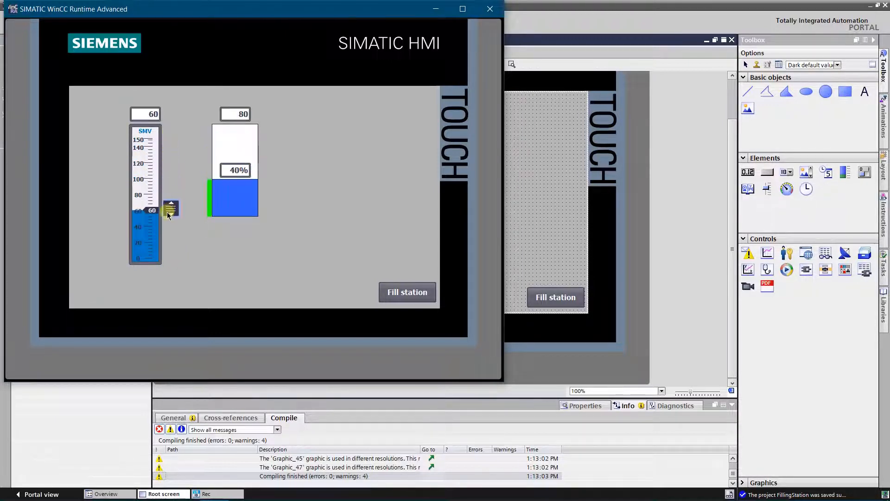
{"action": "left_click_drag", "start_coordinate": [171, 208], "coordinate": [161, 261]}
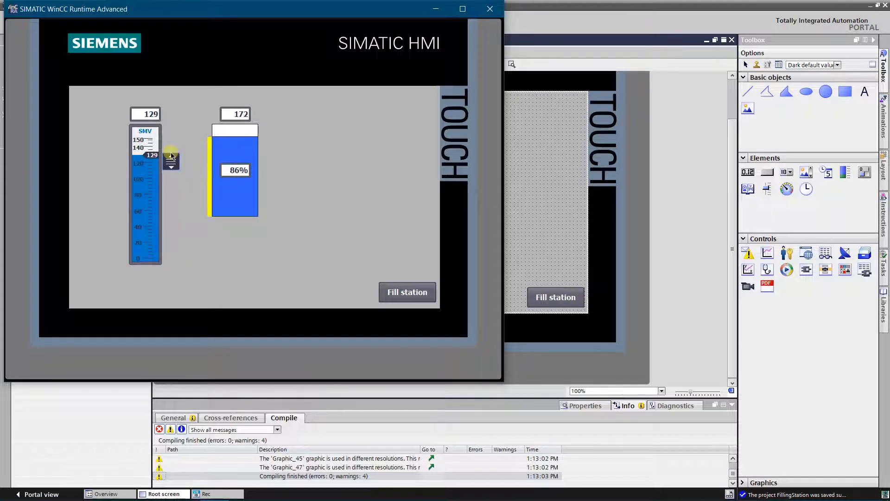
{"action": "mouse_move", "coordinate": [374, 122]}
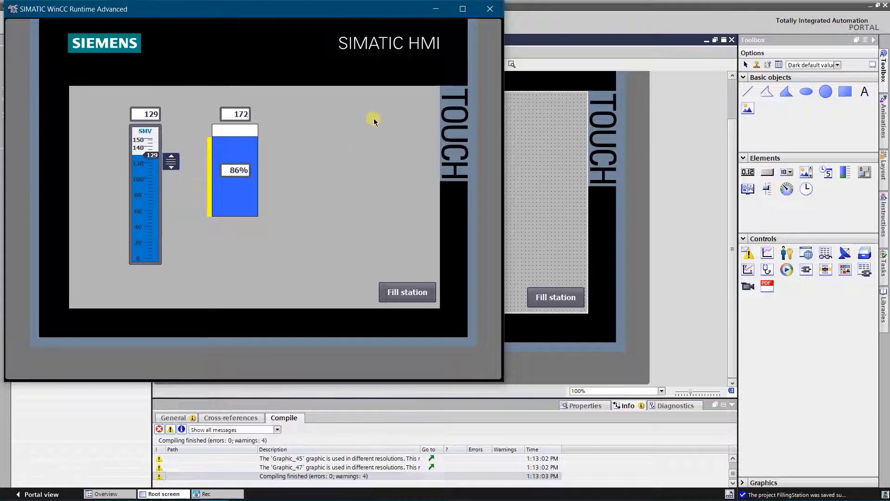
{"action": "mouse_move", "coordinate": [382, 143]}
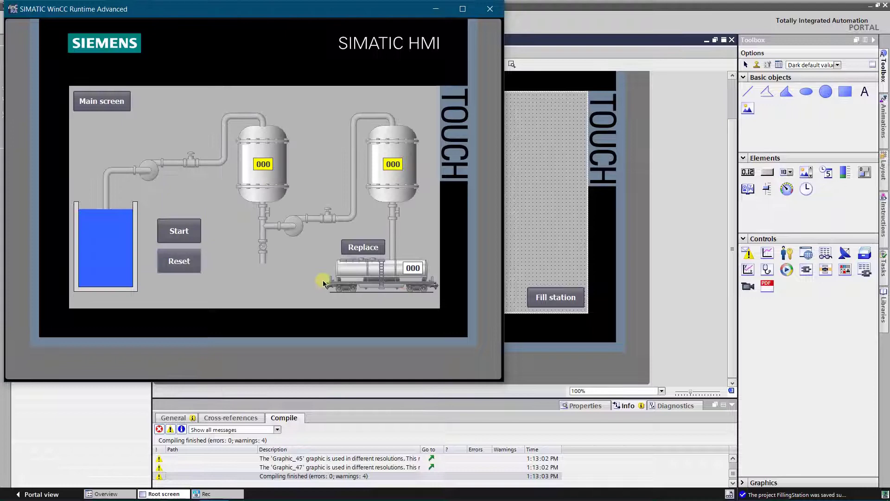
Start the fill station process, let the tanks fill, then replace the wagon.
{"action": "left_click", "coordinate": [178, 231]}
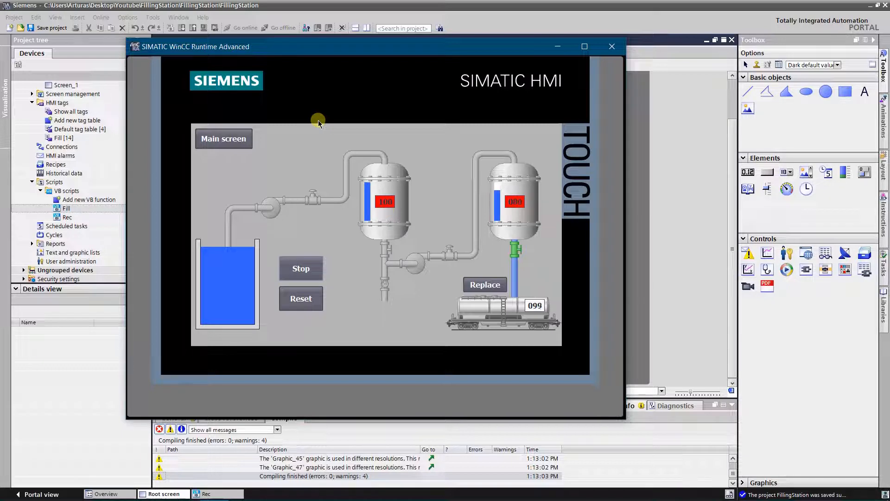
{"action": "left_click", "coordinate": [484, 285]}
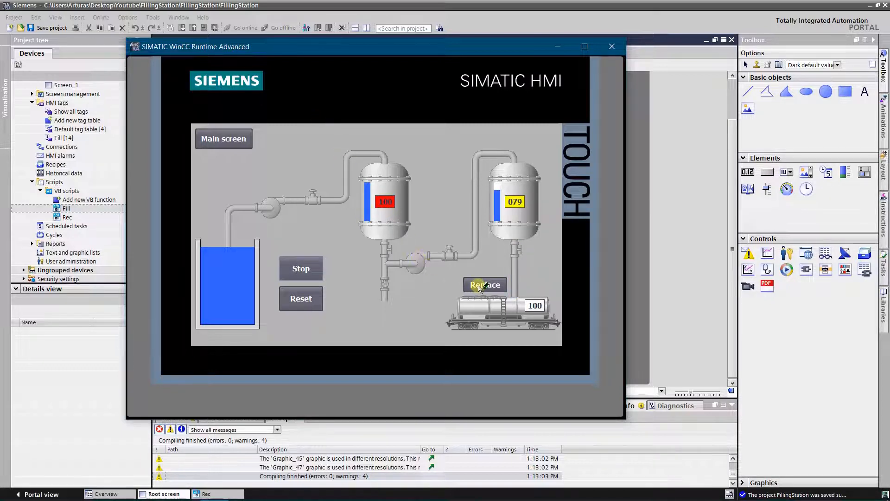
{"action": "left_click", "coordinate": [485, 284]}
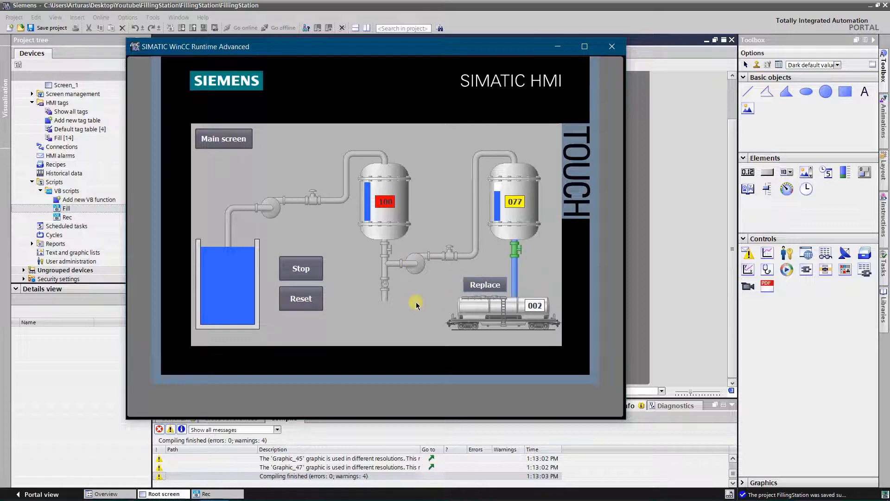